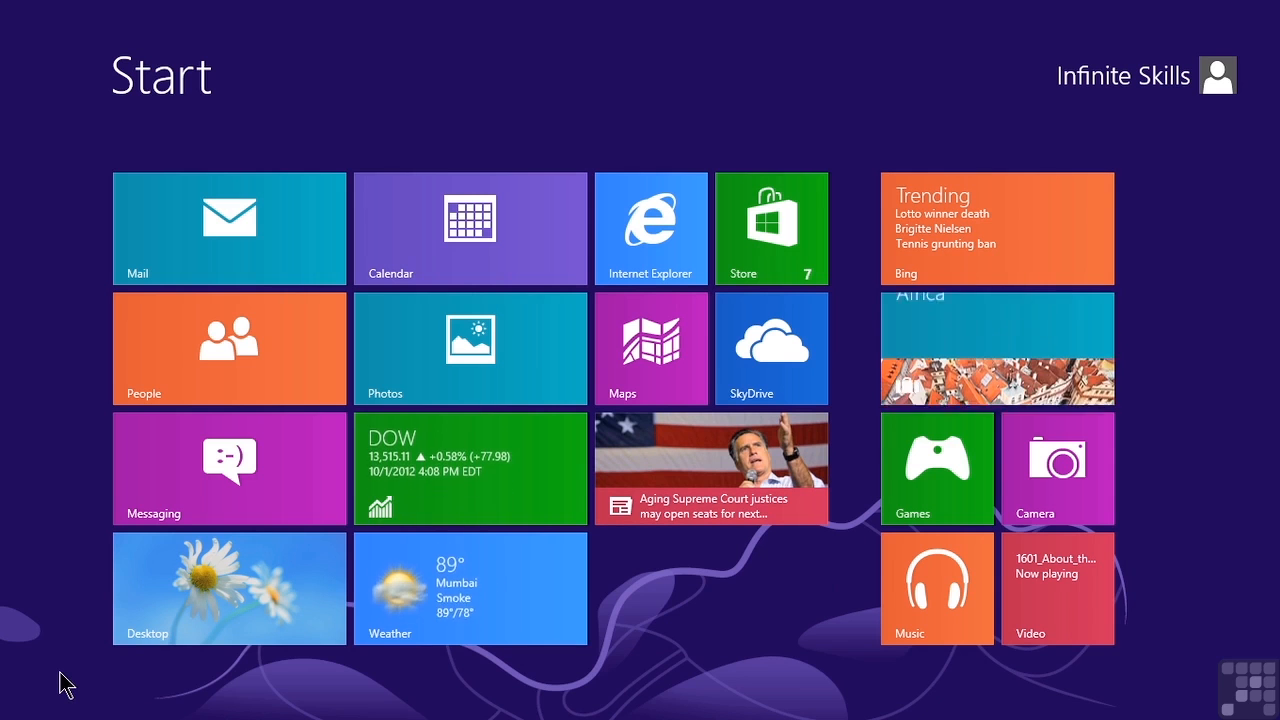
mouse_move(685, 570)
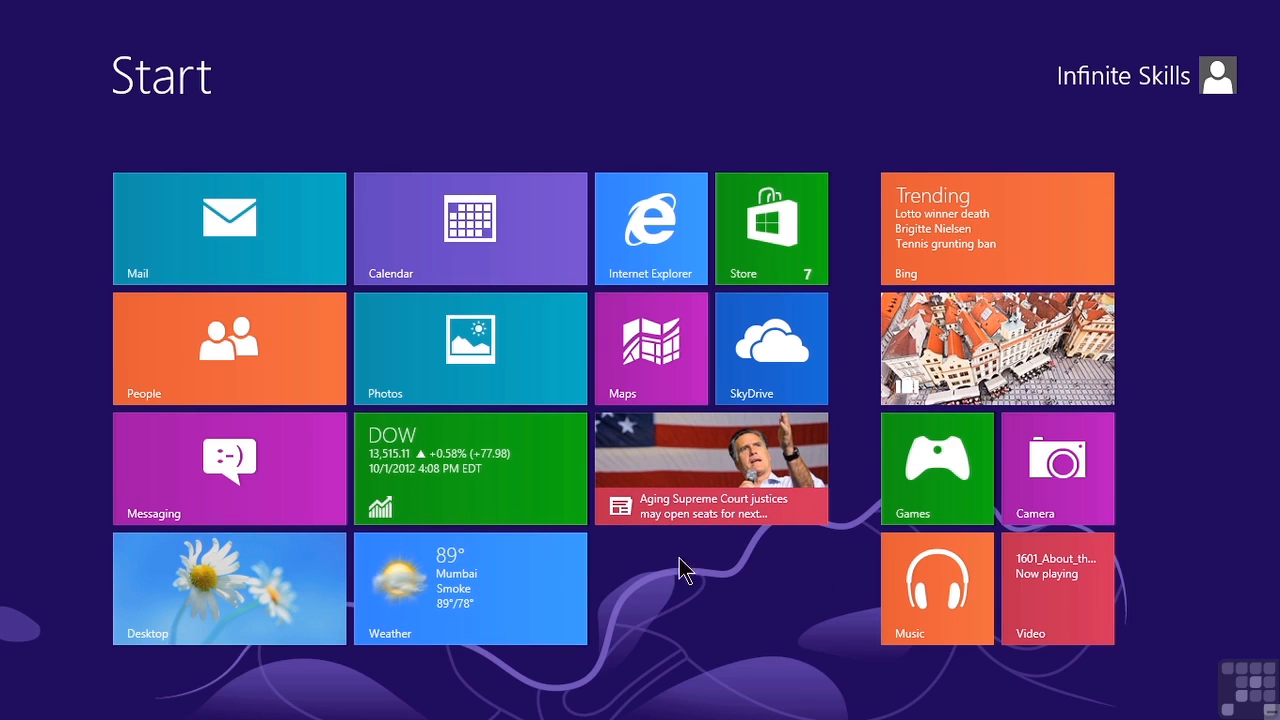
mouse_move(725, 562)
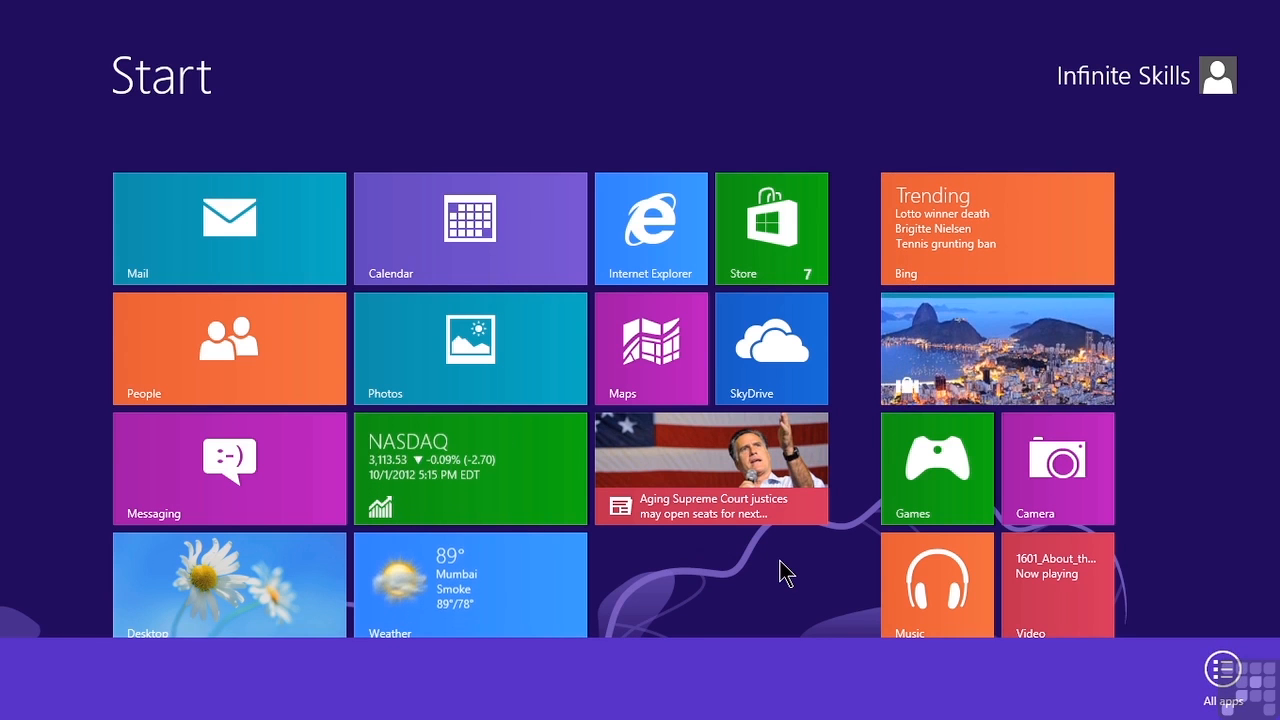
mouse_move(445, 692)
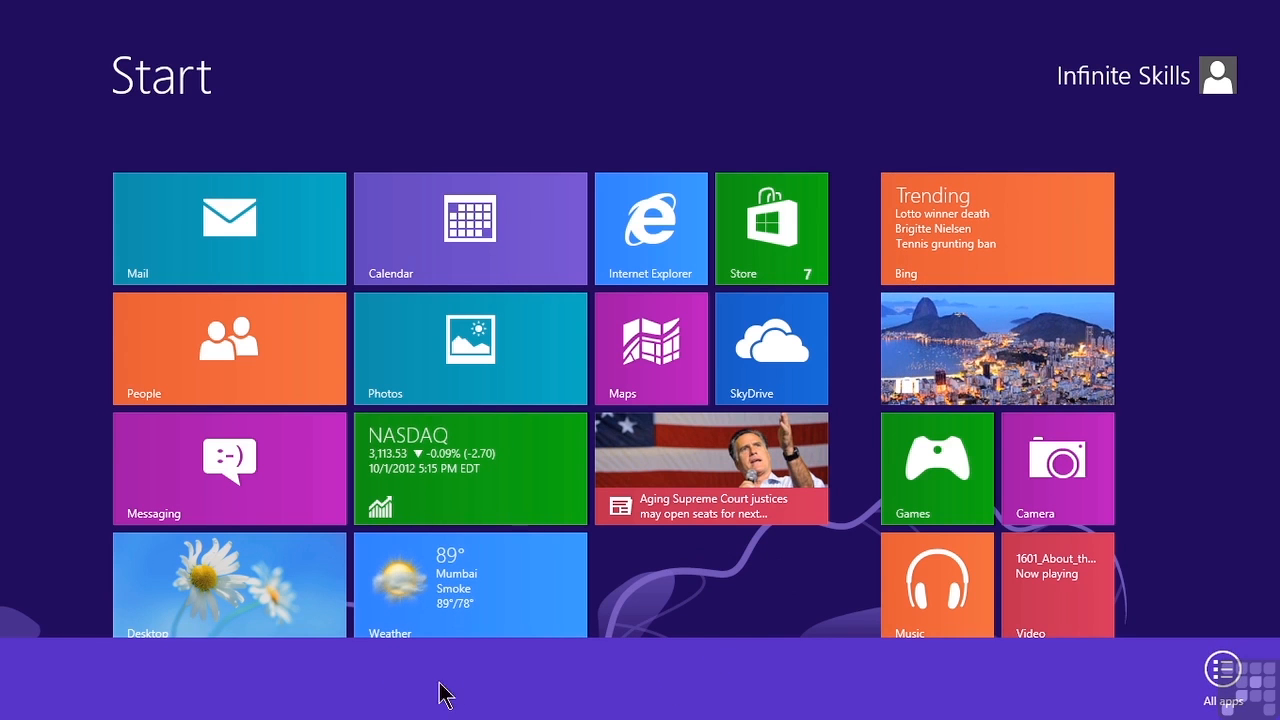
mouse_move(350, 697)
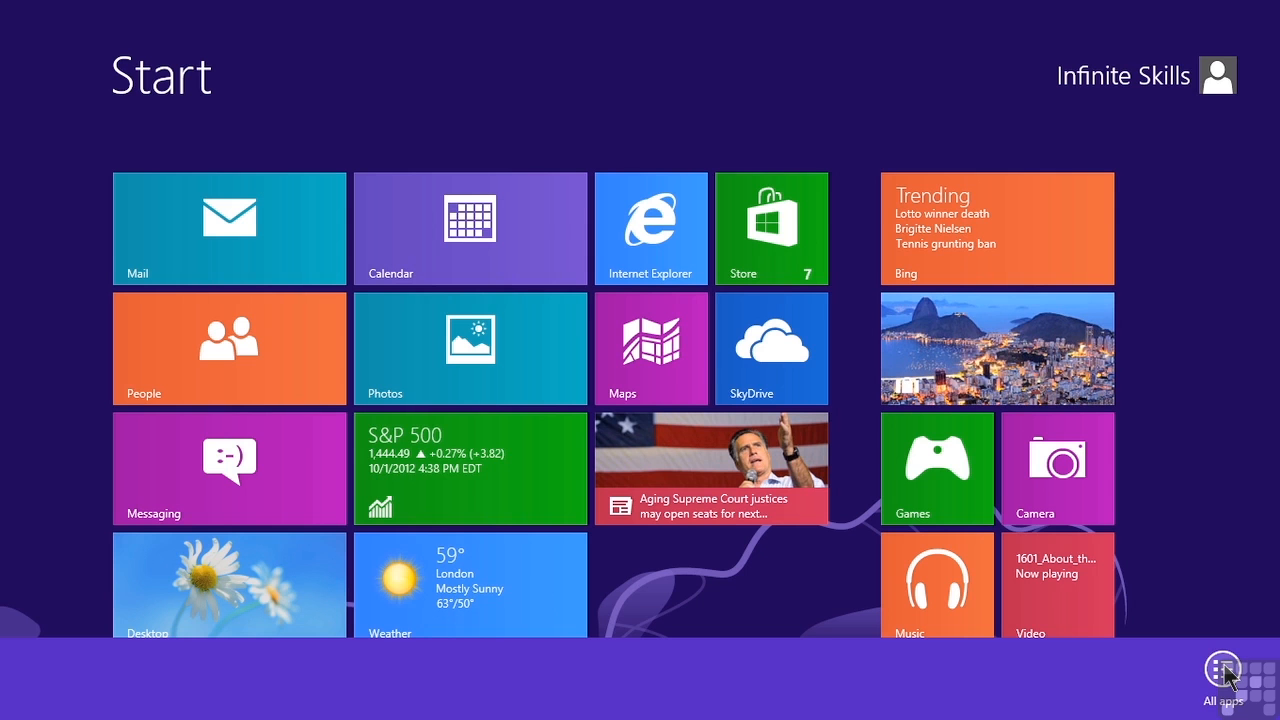
Show All apps and scroll right until the Windows Accessories group with Calculator is visible.
click(1222, 665)
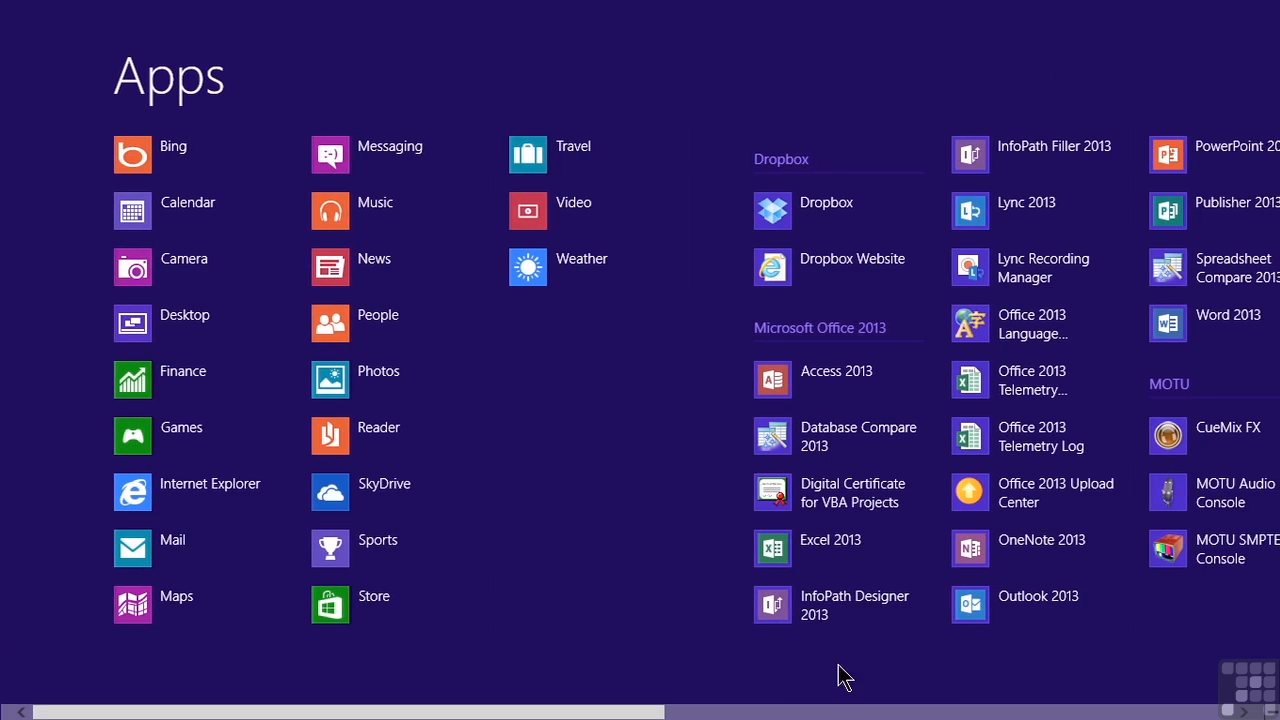
mouse_move(768, 675)
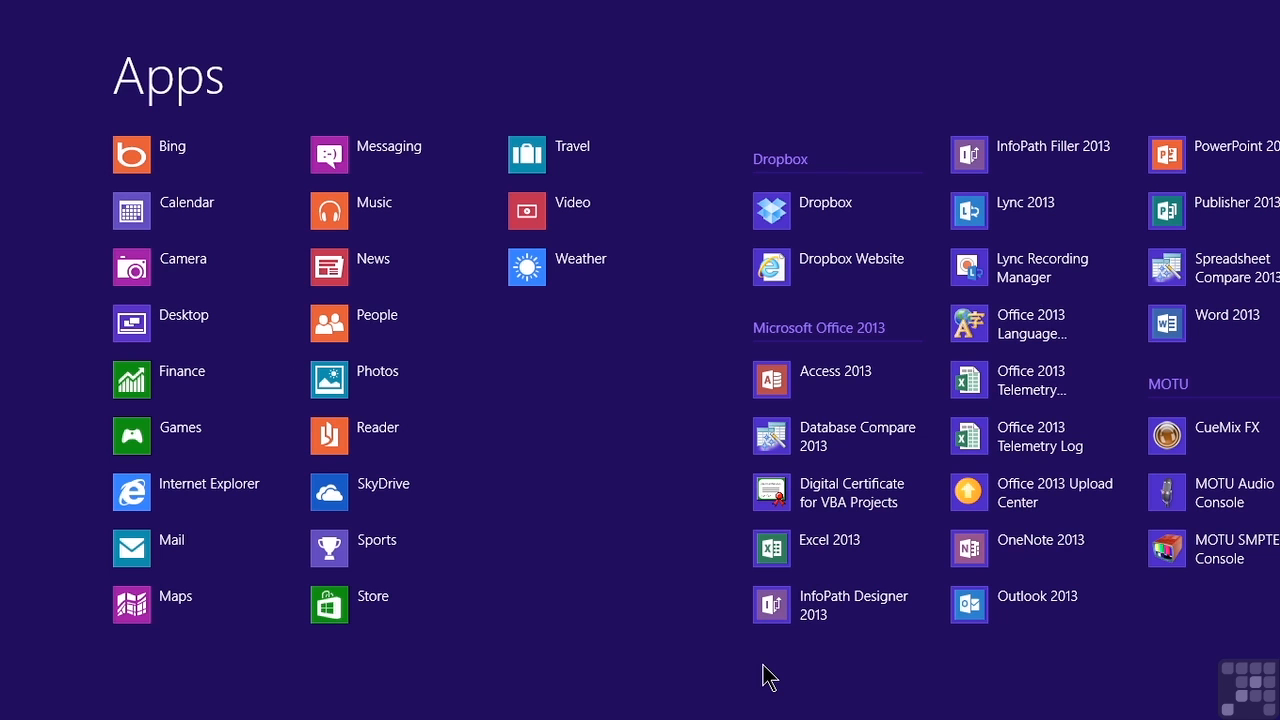
scroll(right, 3)
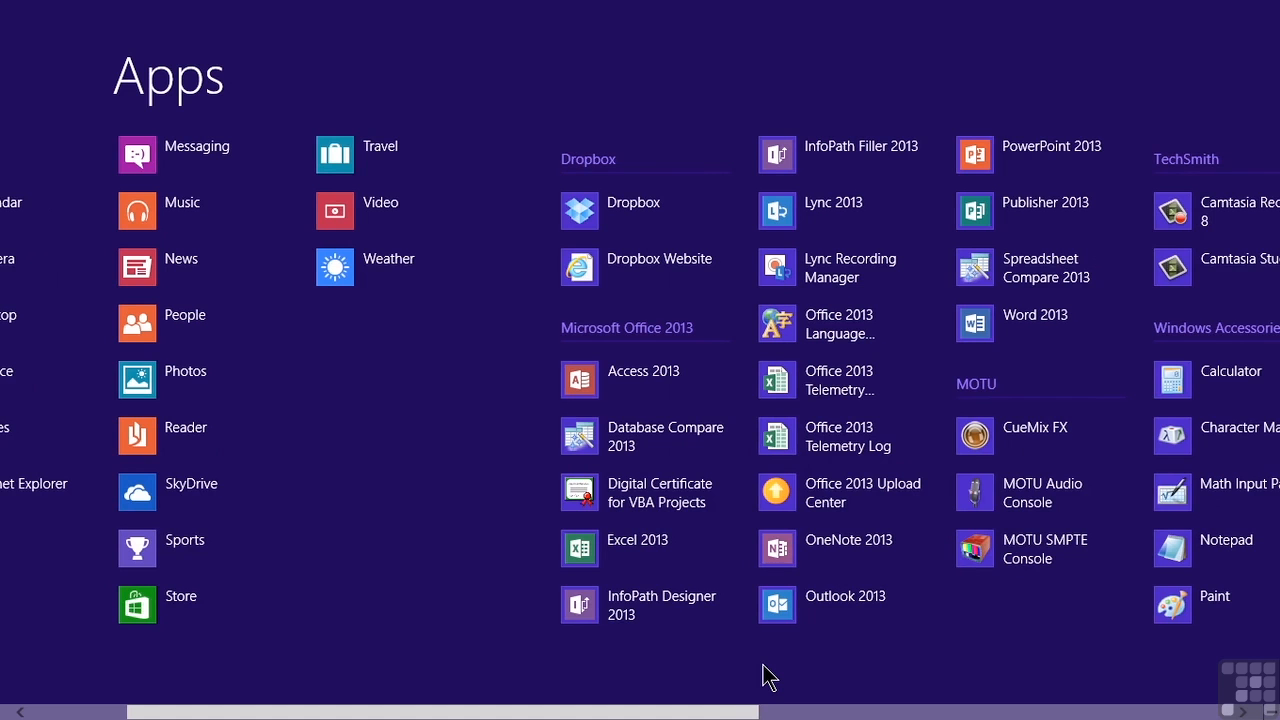
scroll(right, 3)
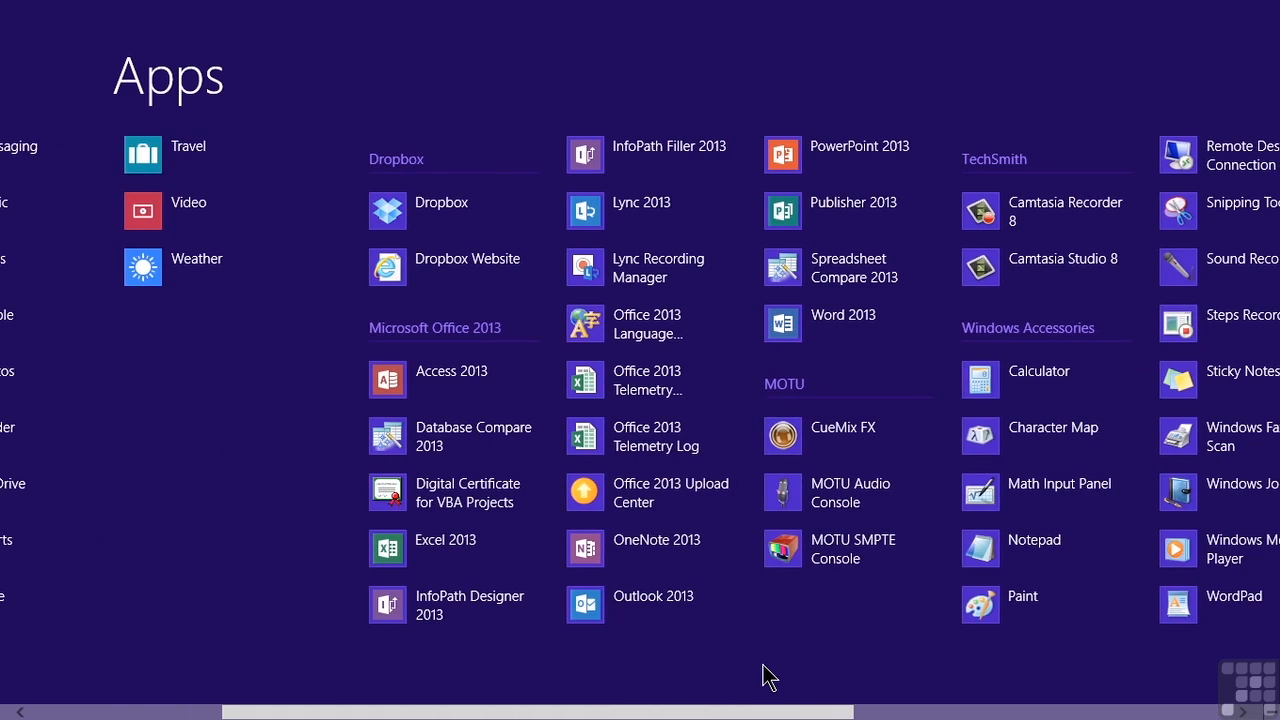
scroll(right, 3)
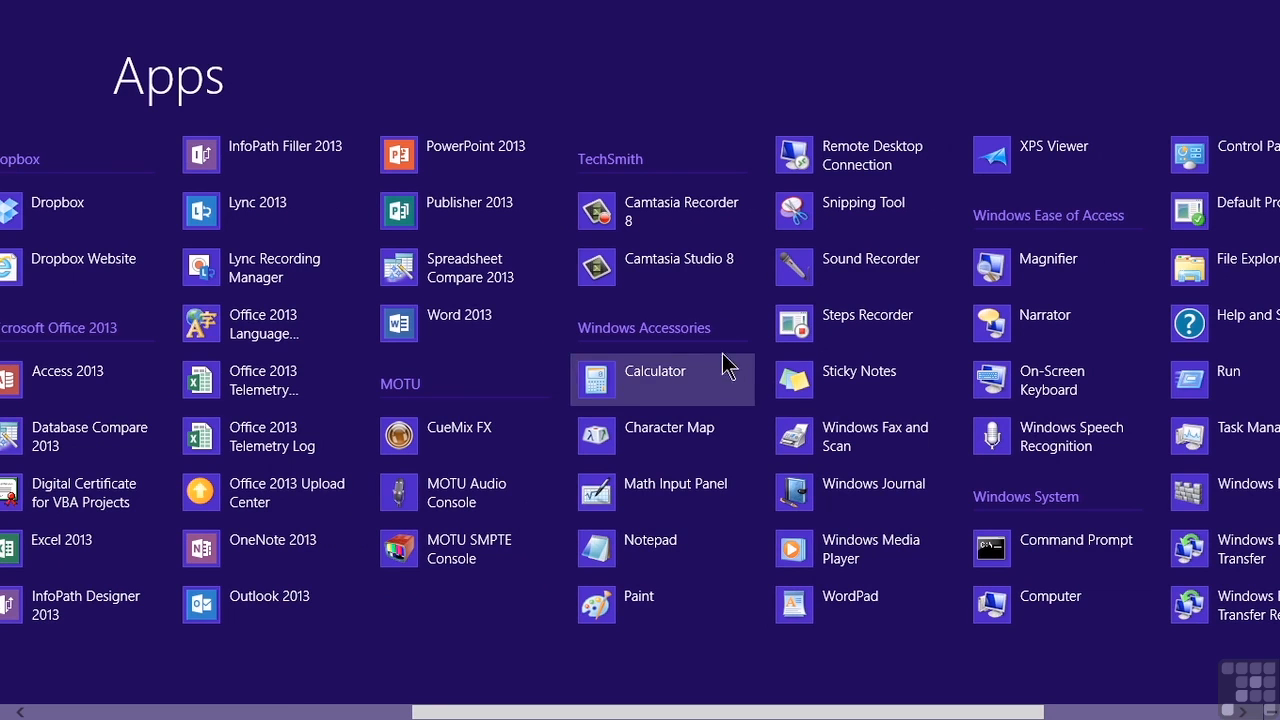
mouse_move(697, 338)
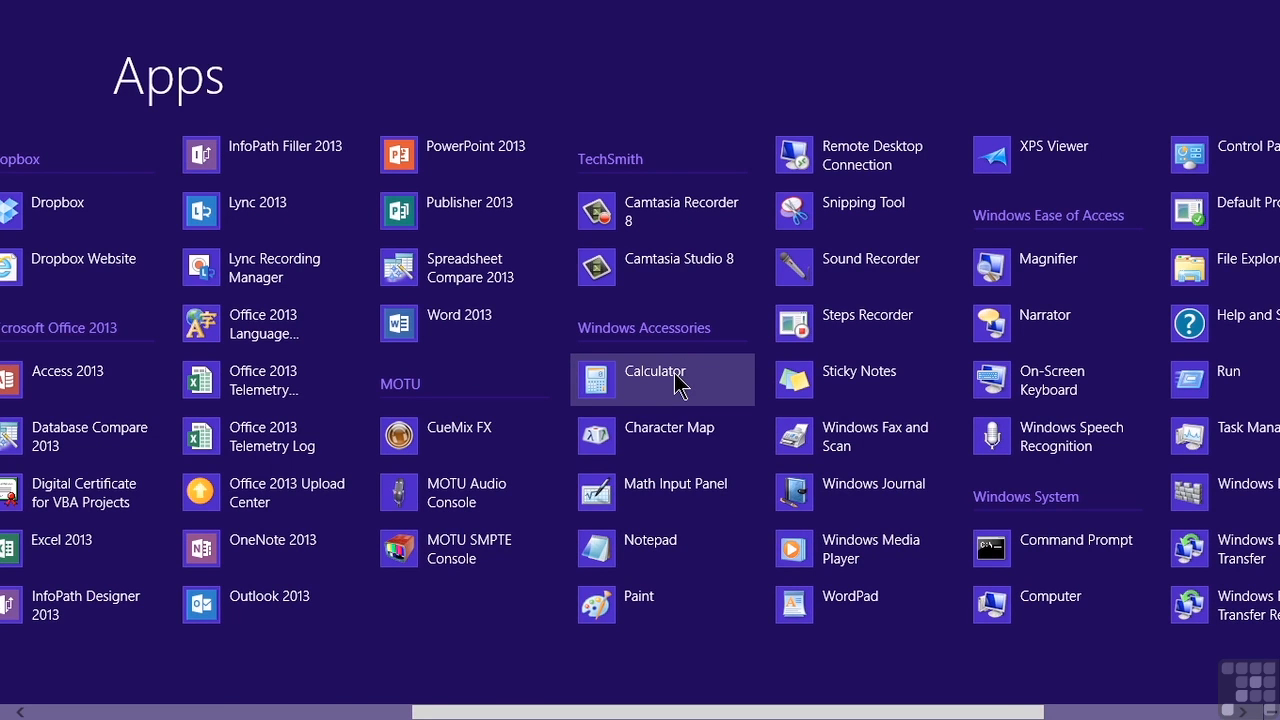
Select Calculator in Windows Accessories so its app bar commands appear.
right_click(654, 379)
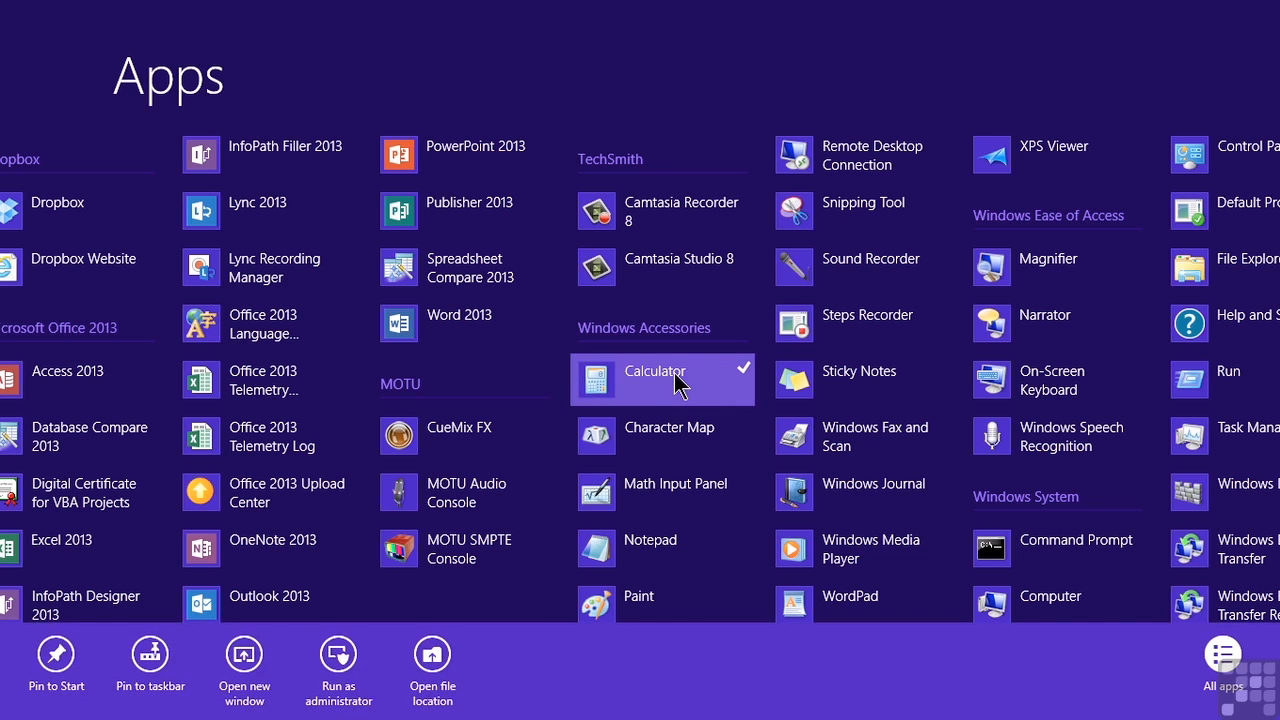
mouse_move(500, 655)
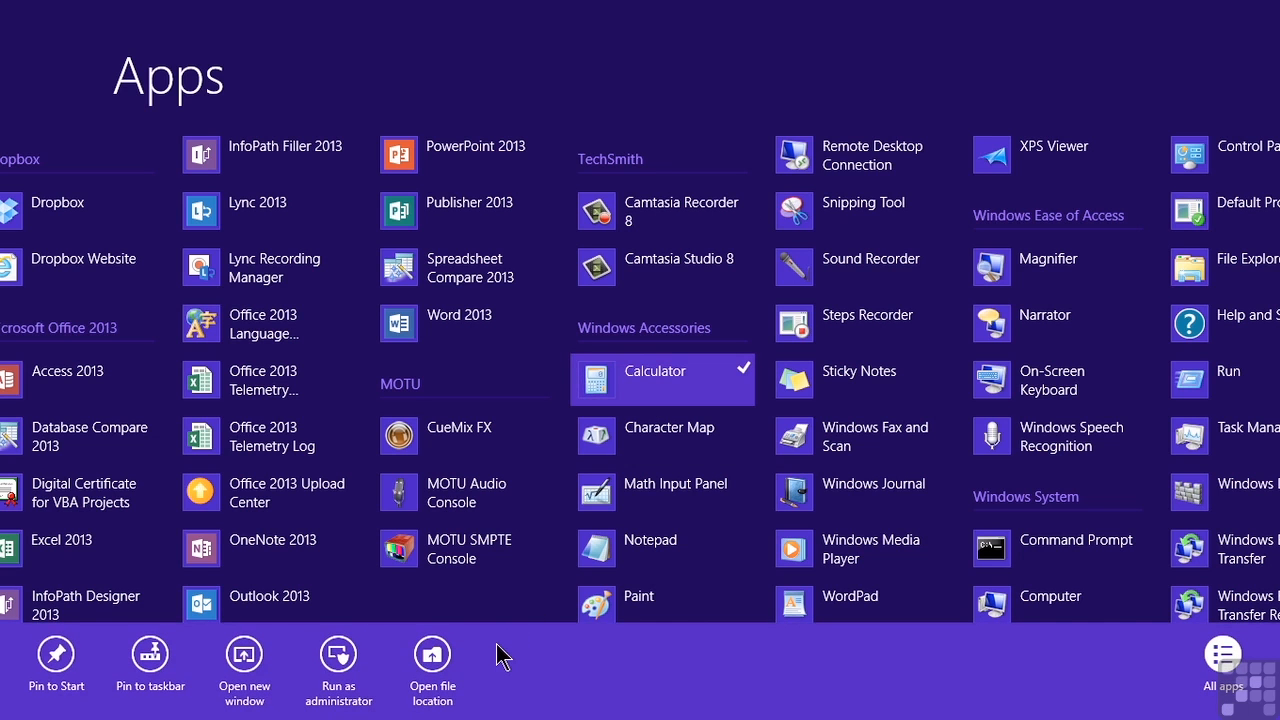
mouse_move(149, 660)
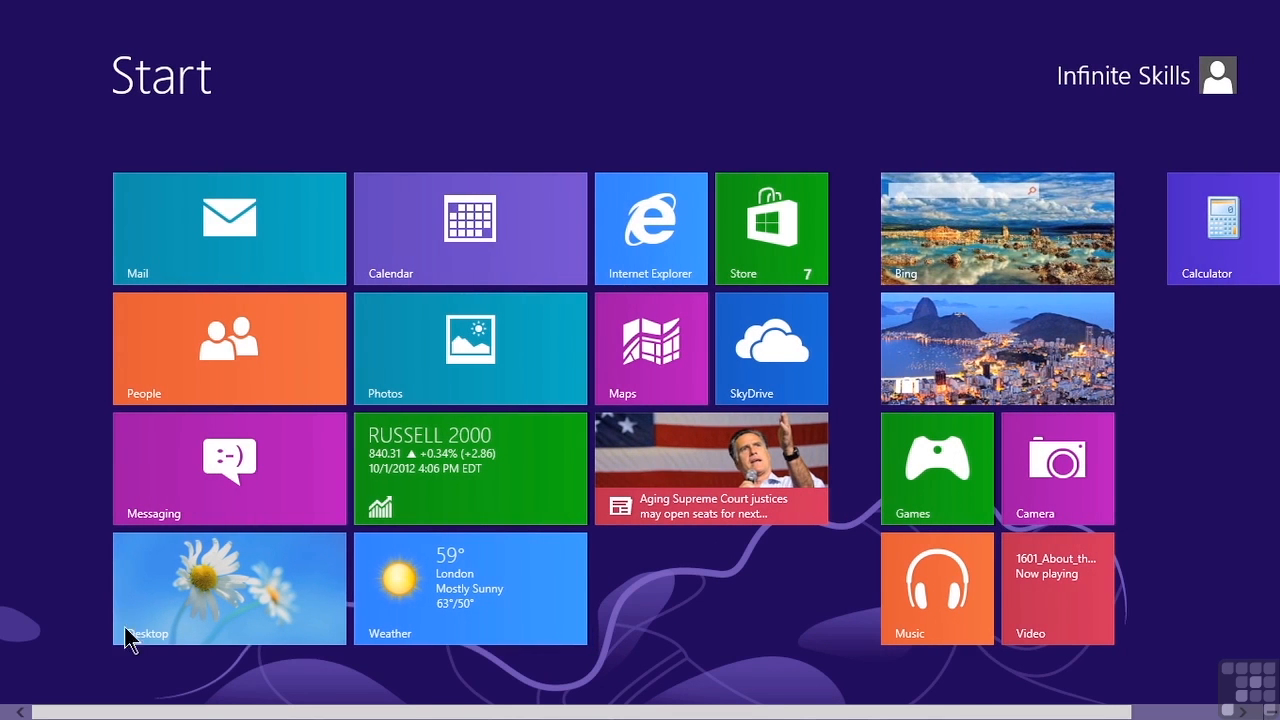
mouse_move(937, 432)
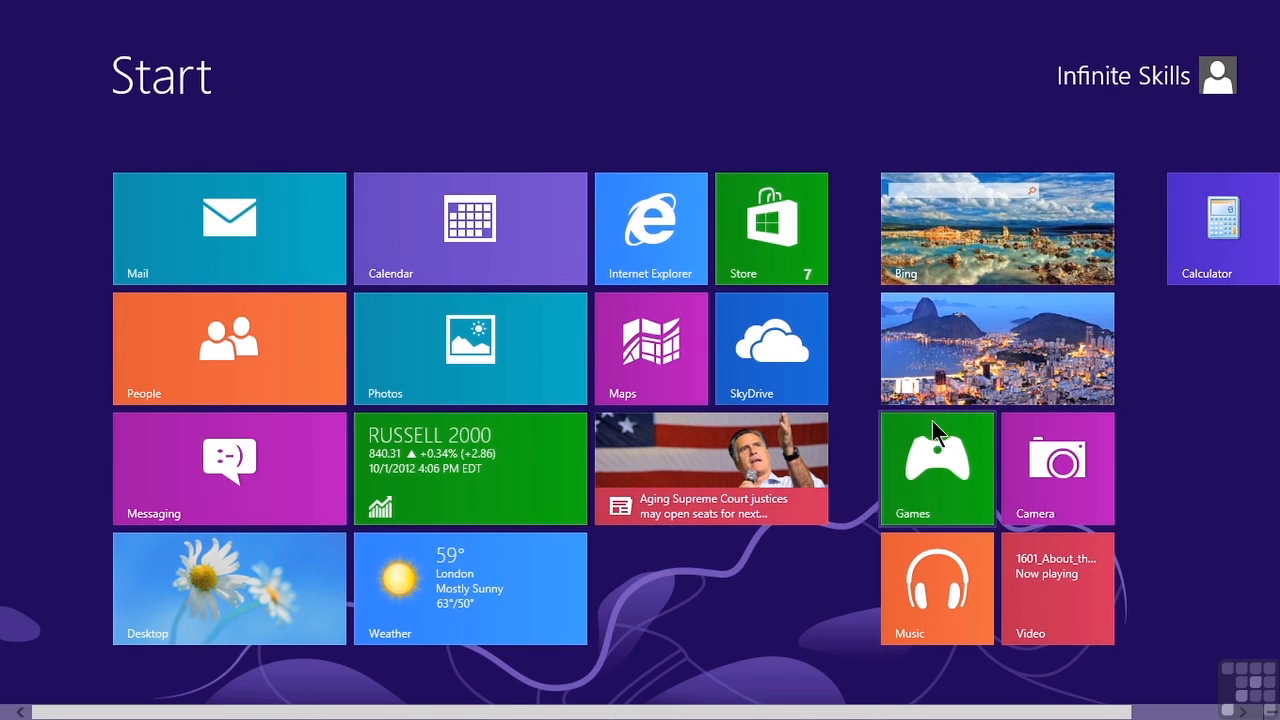